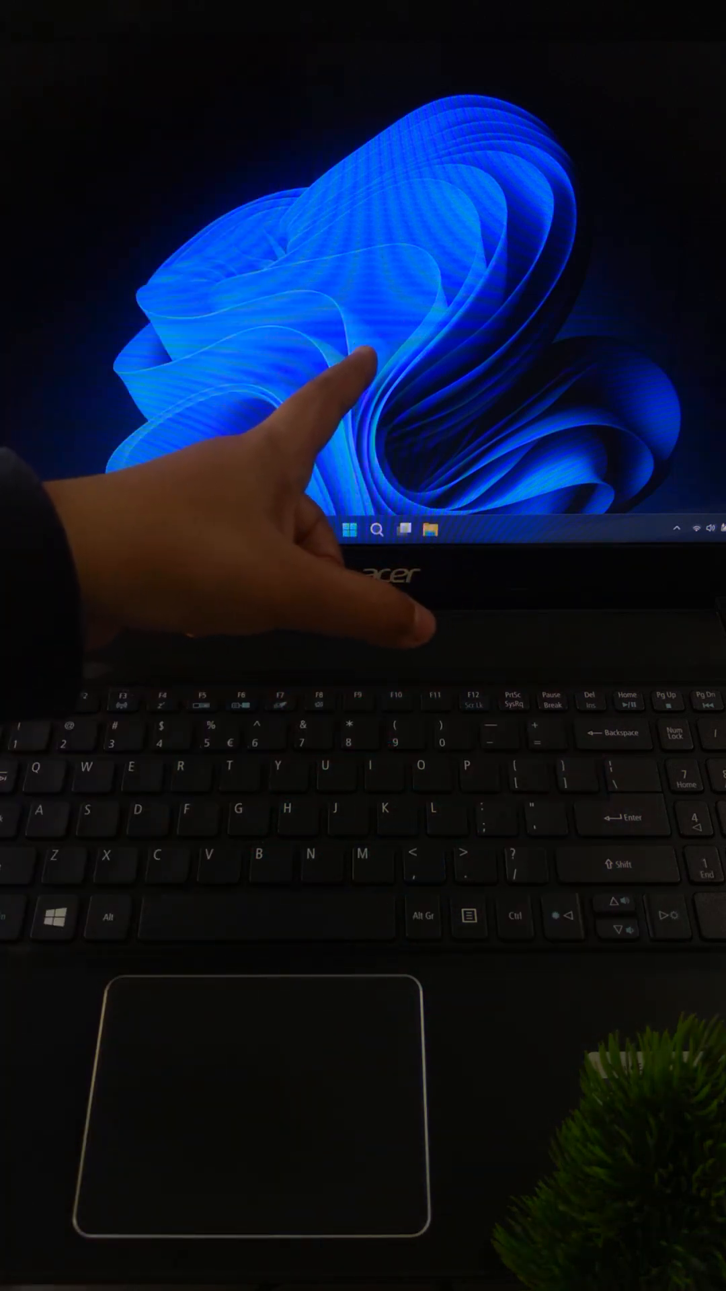
Launch the Windows Settings app with Win+I.
key(Win+i)
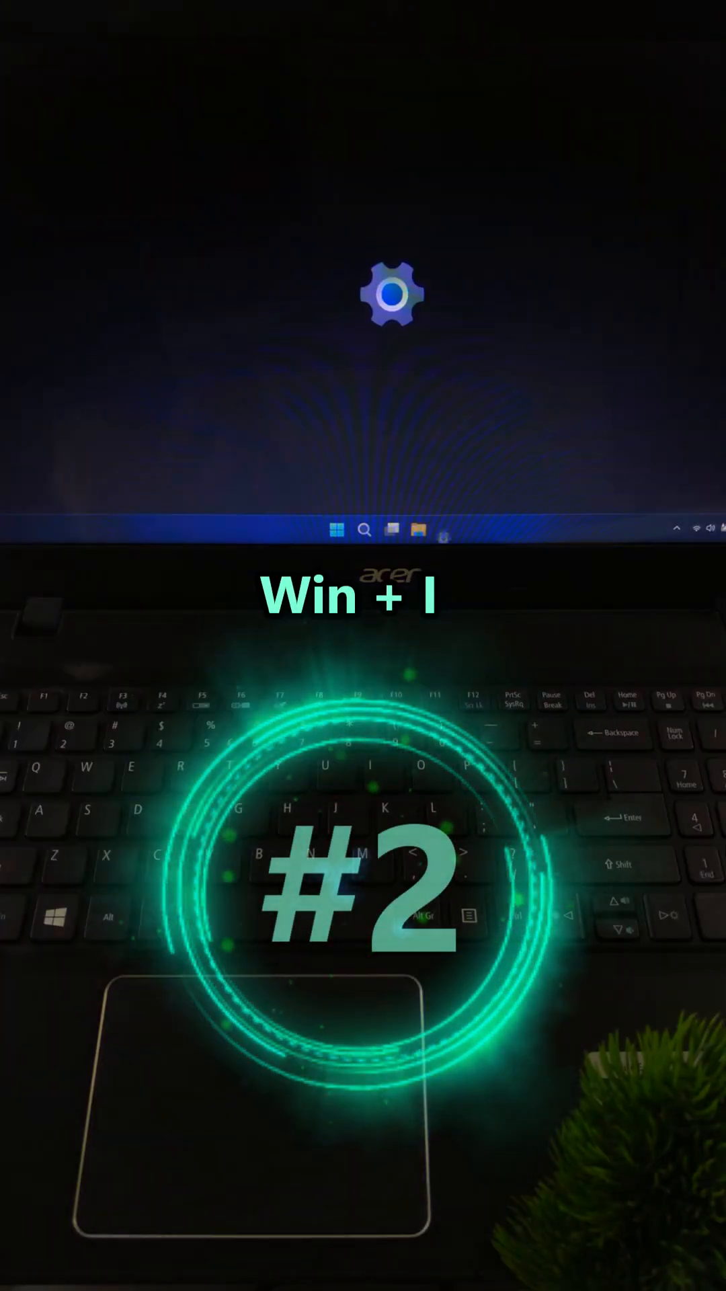
Go to Bluetooth & devices and open the Touchpad page's related settings.
key(win+i)
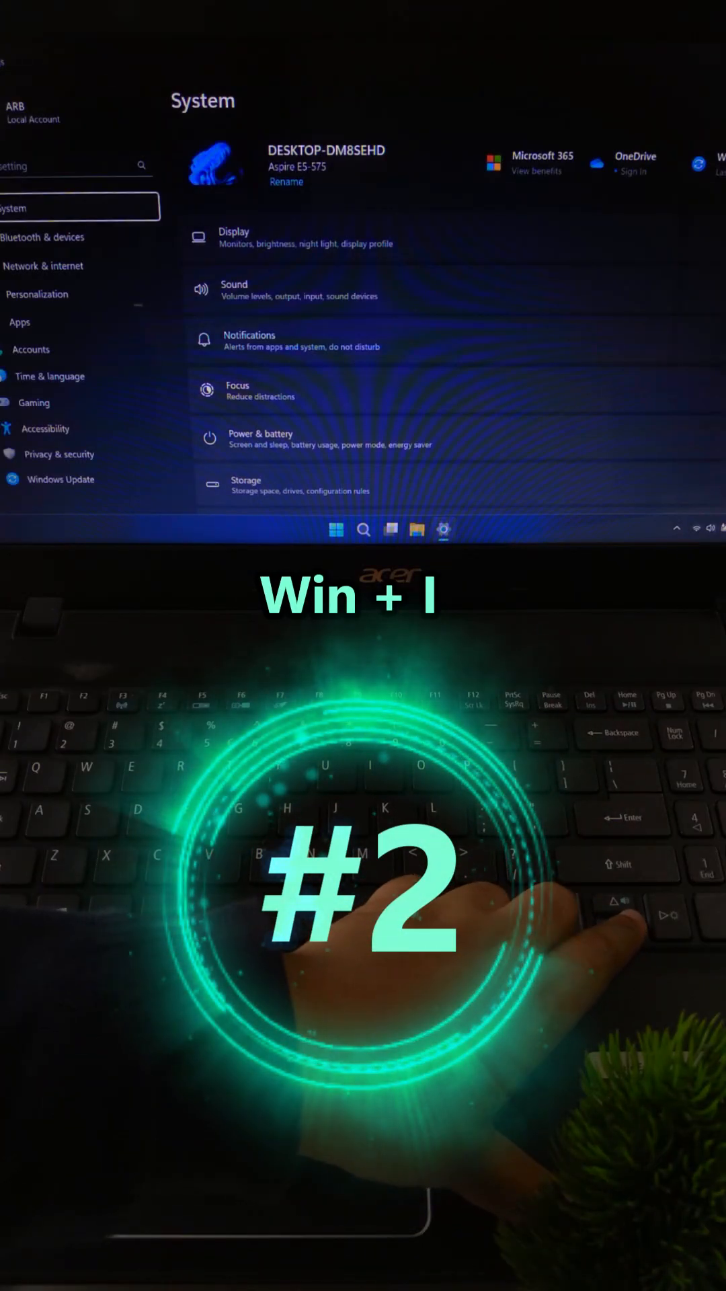
click(43, 237)
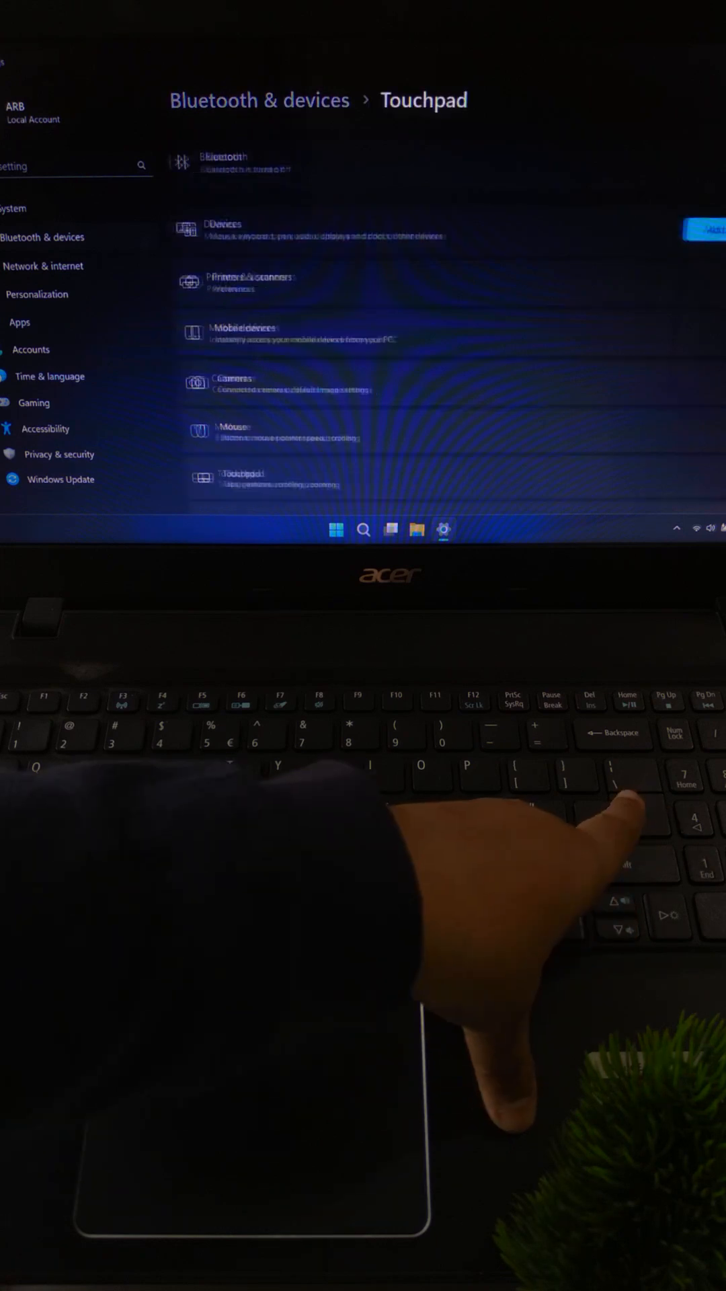
click(247, 479)
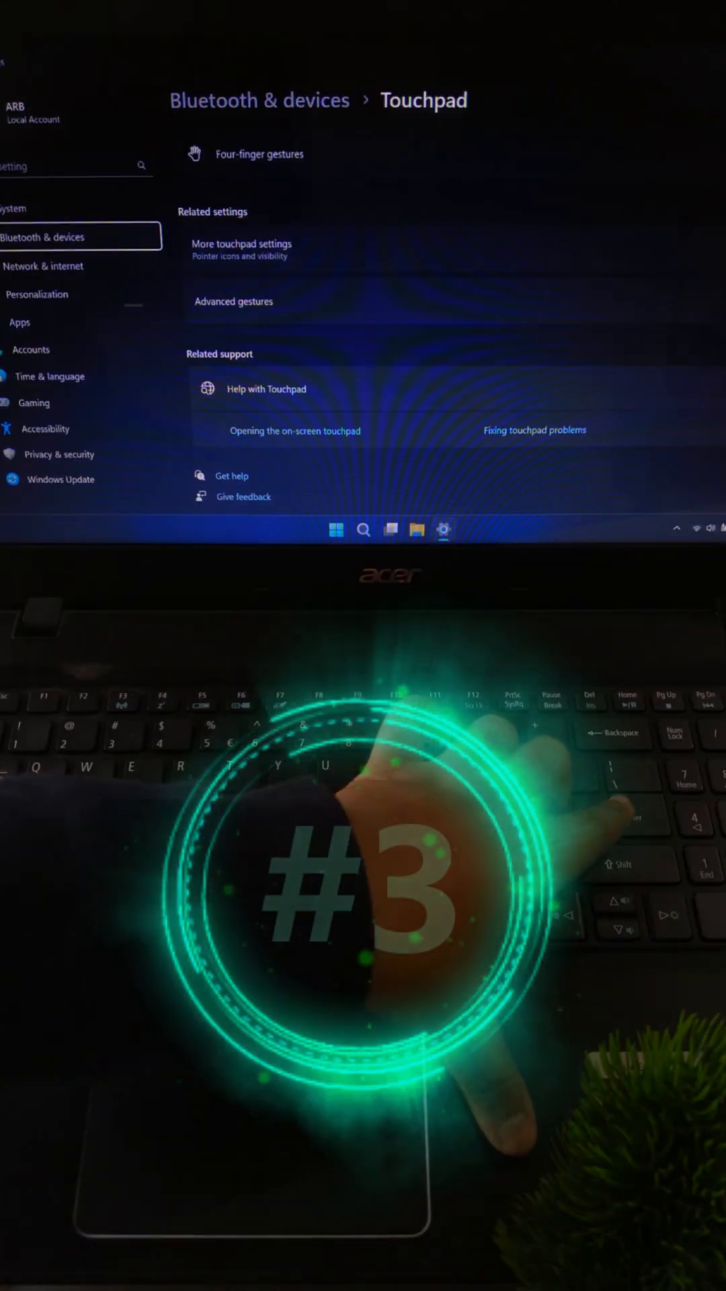
In Mouse Properties Pointer Options, uncheck Hide pointer while typing and apply.
click(258, 99)
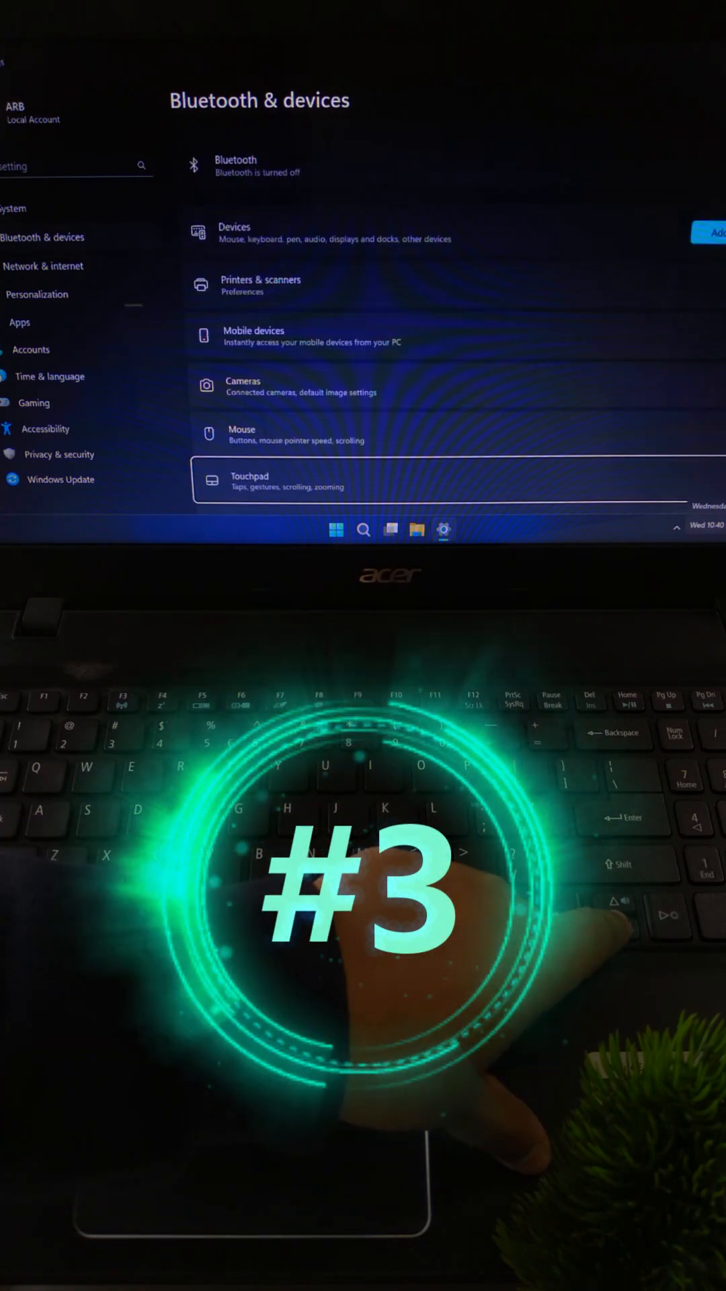
click(241, 434)
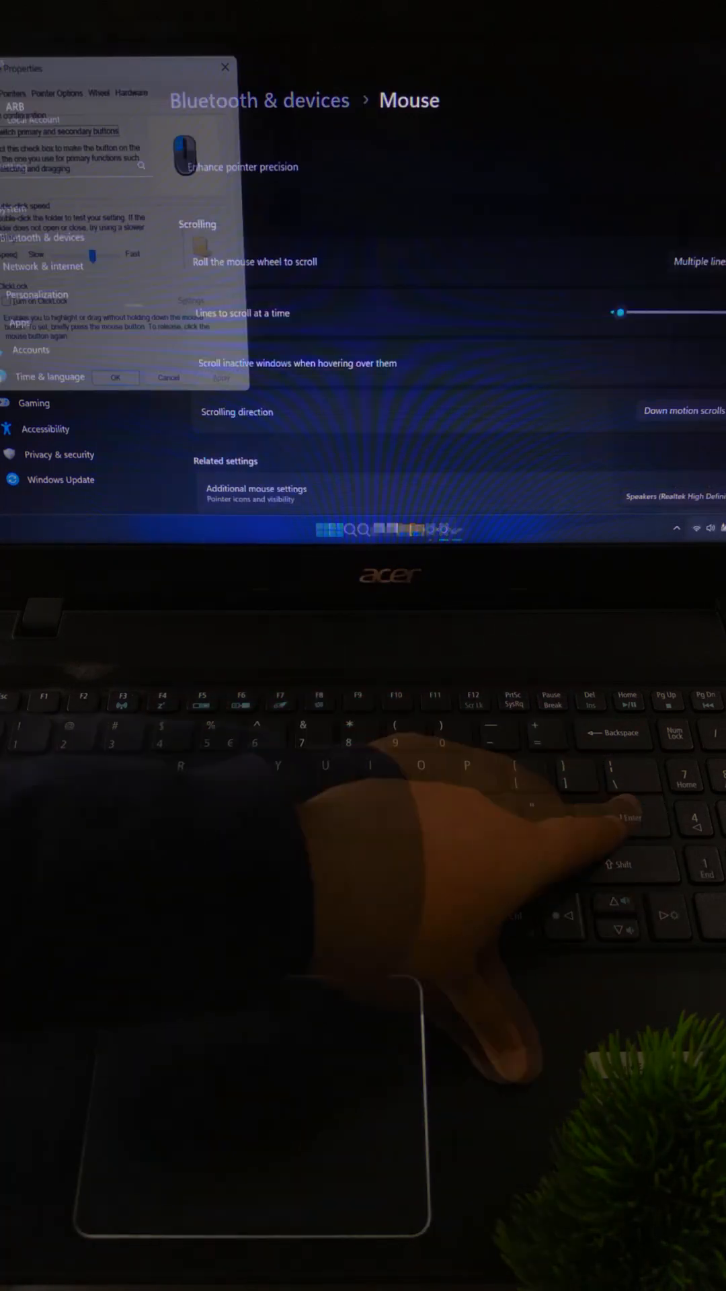
click(56, 93)
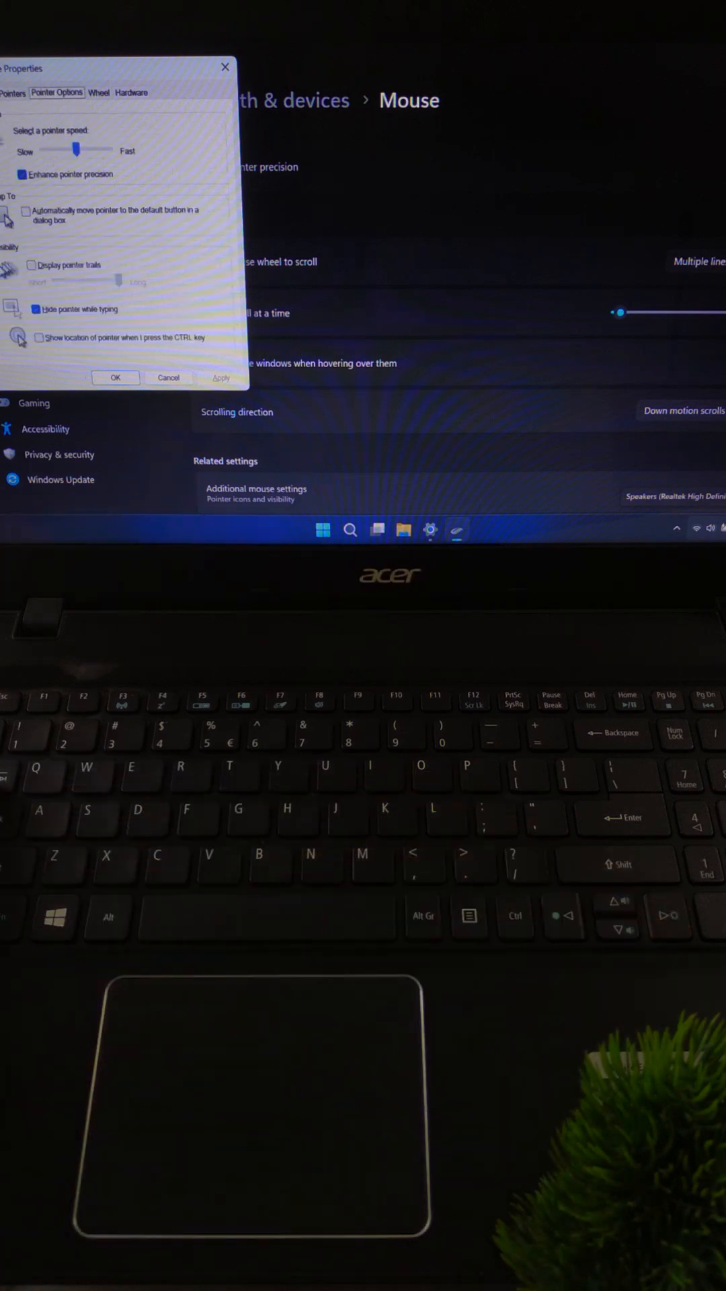
click(37, 310)
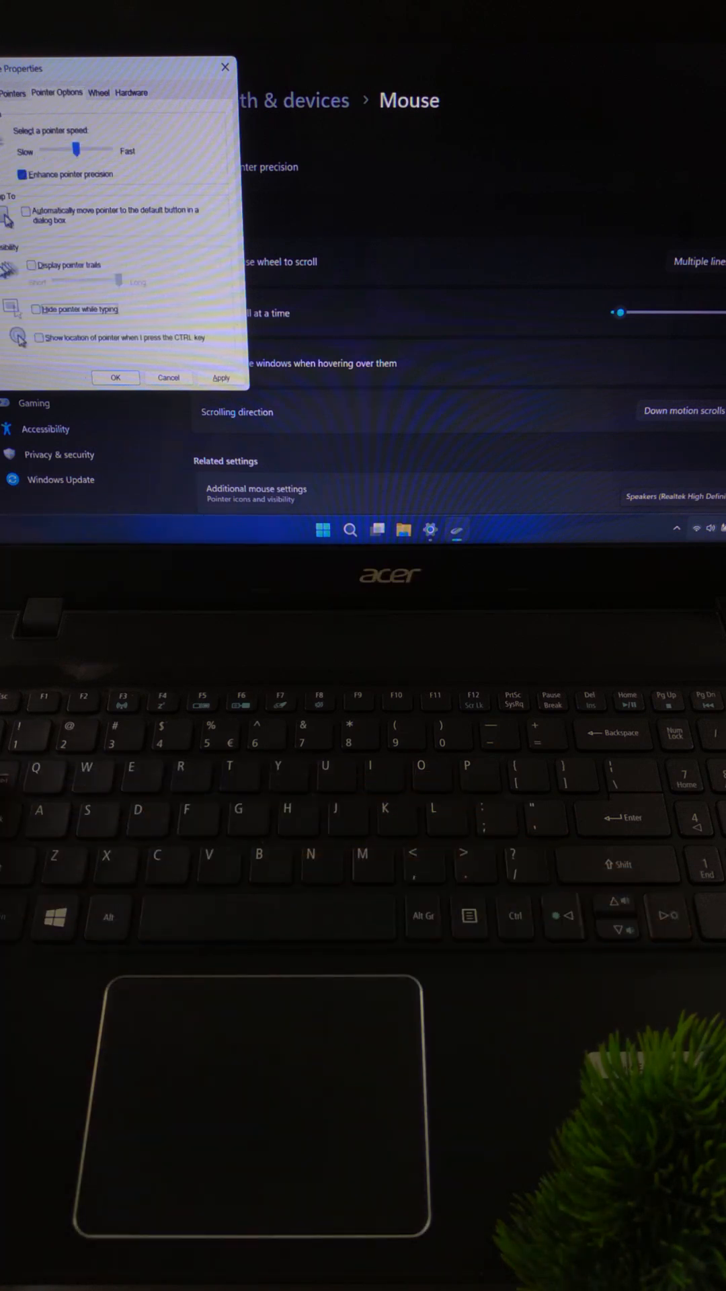
click(116, 377)
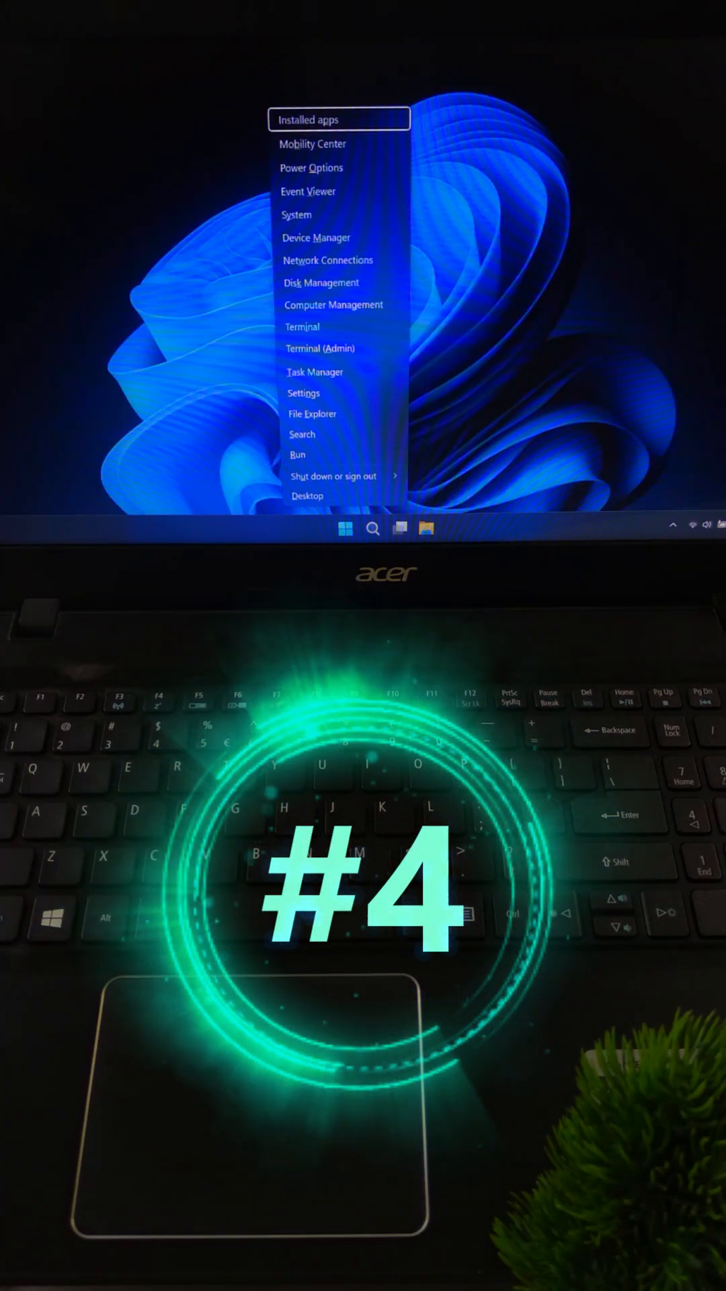
Uninstall the ELAN I2C Filter Driver in Device Manager and restart the laptop.
click(315, 238)
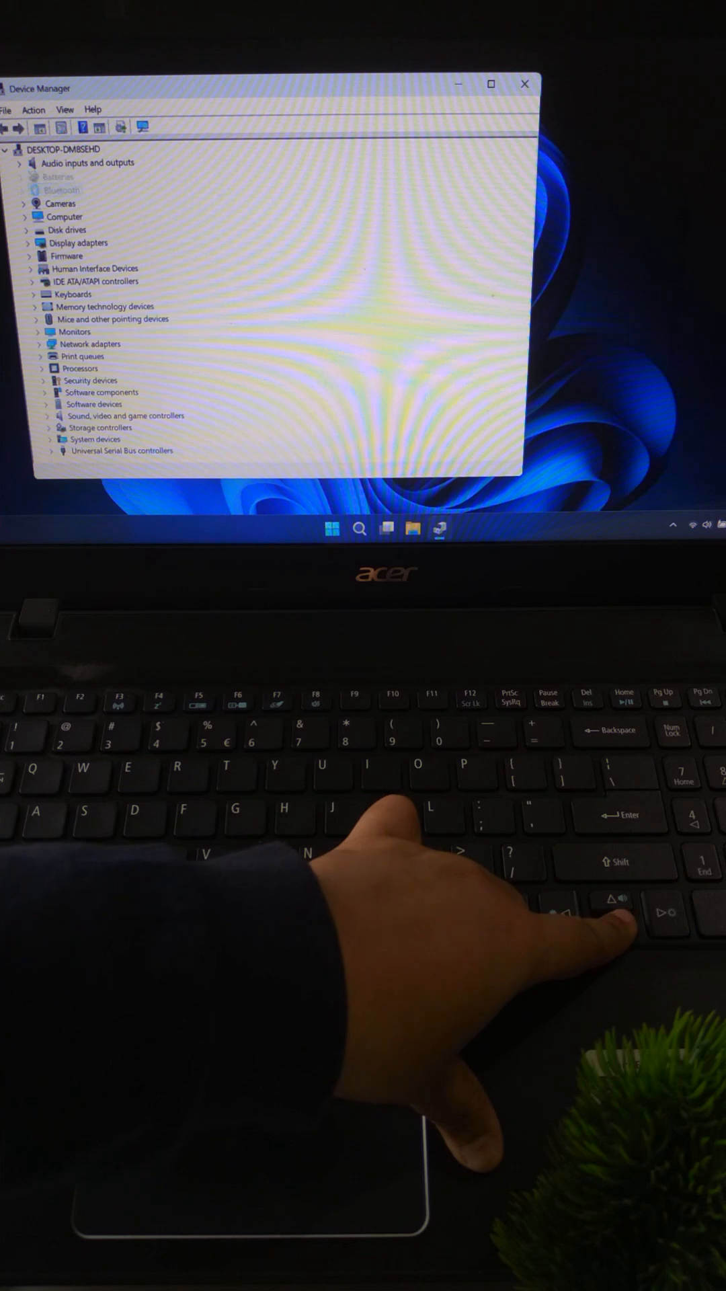
click(96, 281)
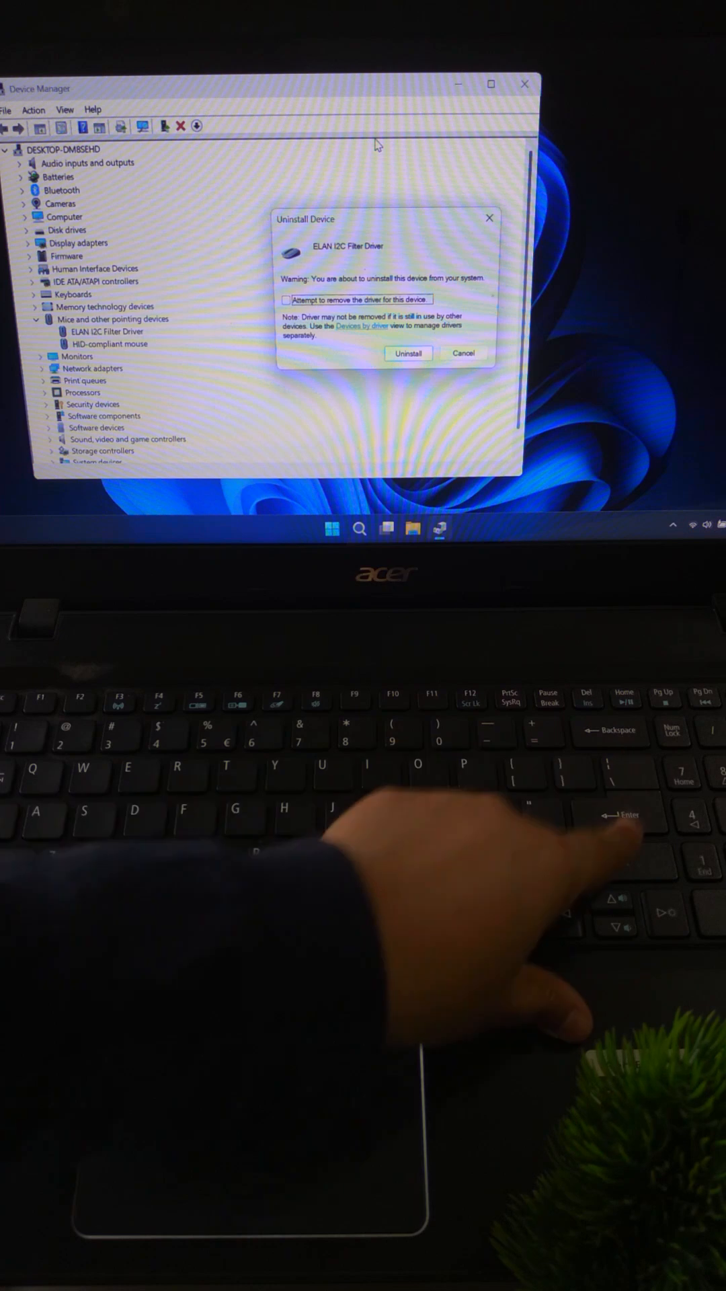
click(407, 352)
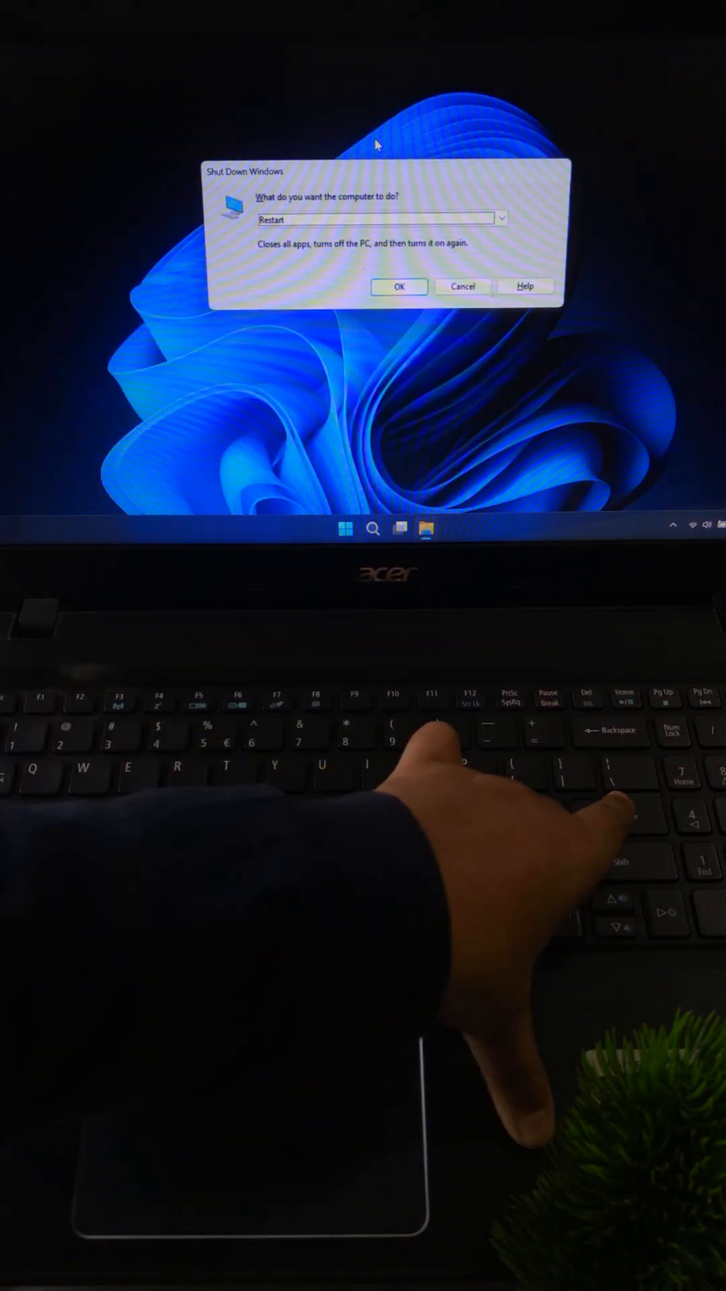
click(399, 286)
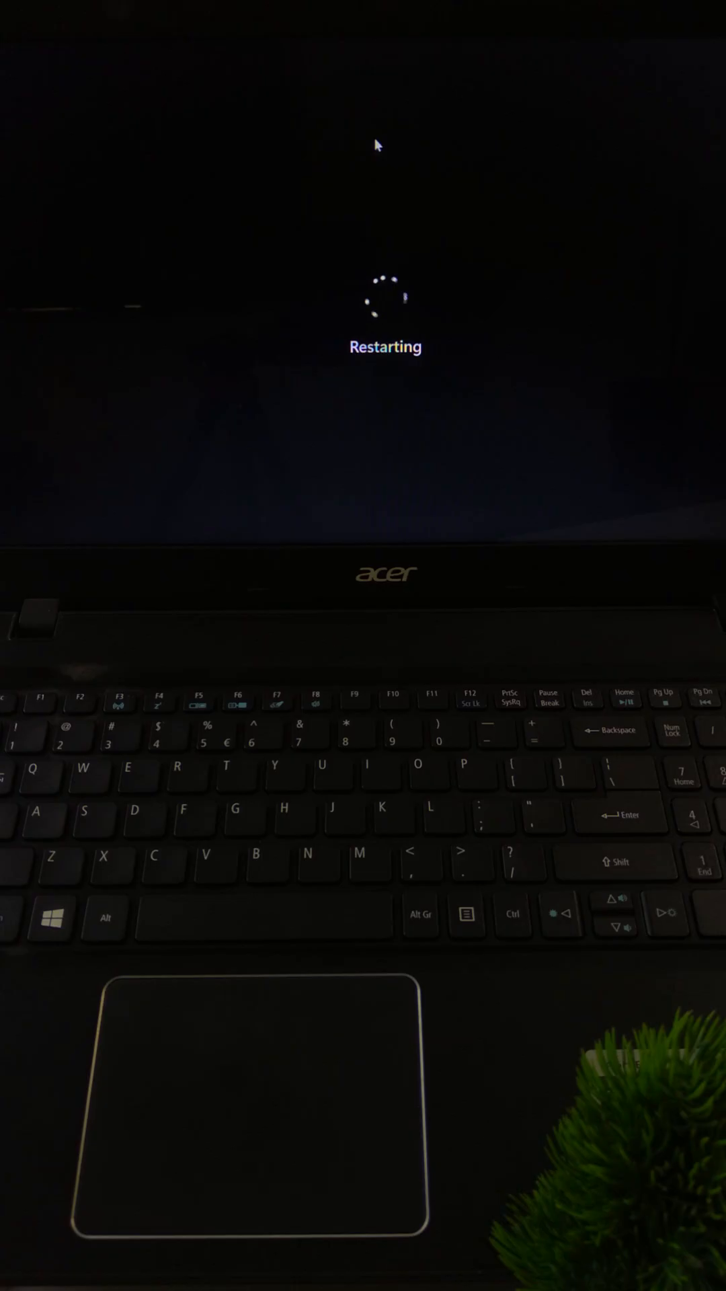